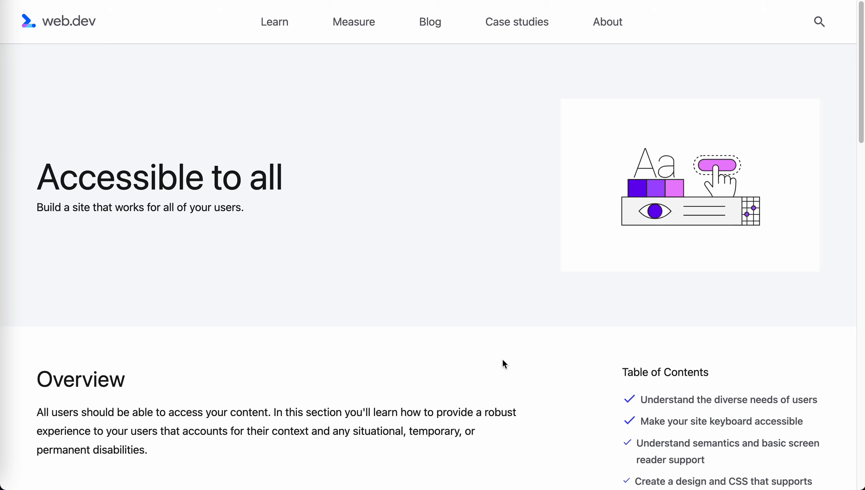
mouse_move(499, 274)
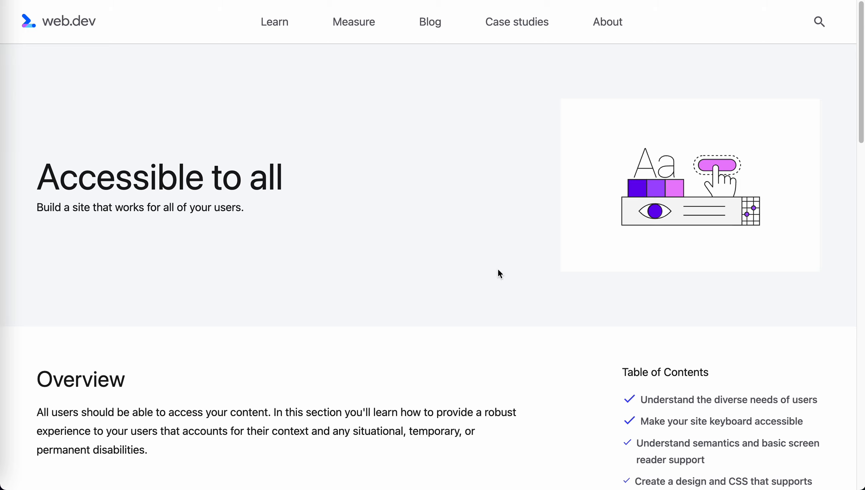
Scroll past the intro video to the vision, motor, auditory and cognitive categories list.
scroll(down, 3)
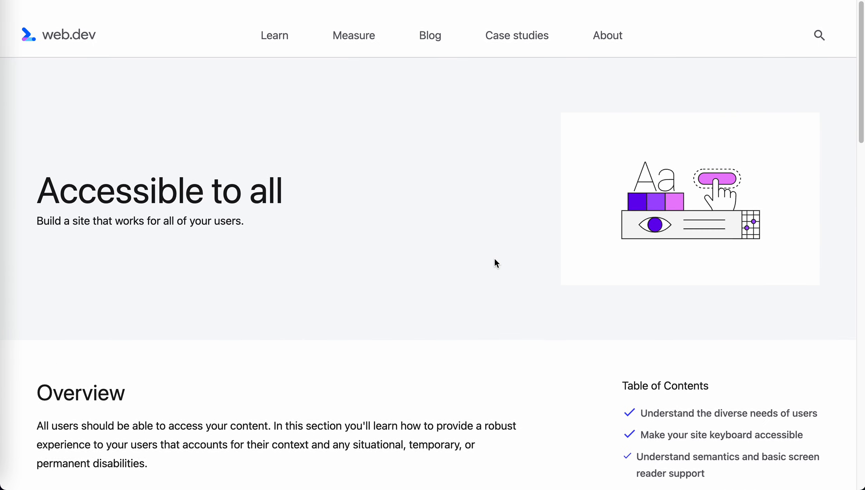
scroll(down, 3)
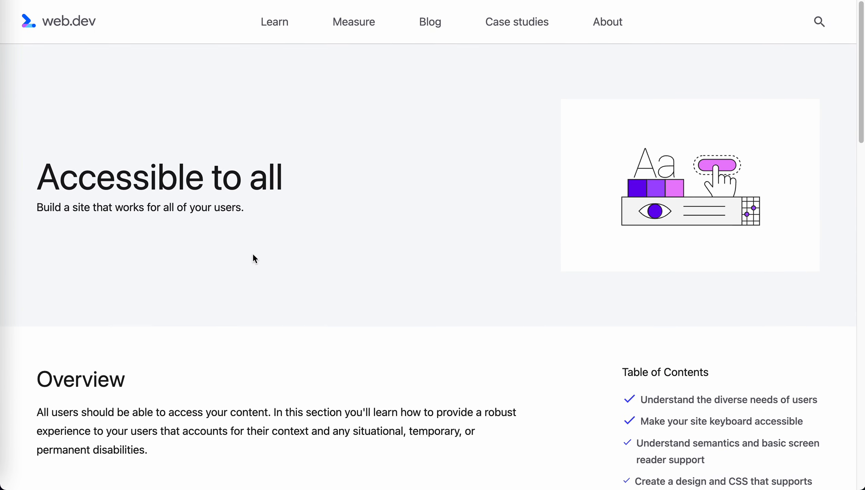
scroll(down, 3)
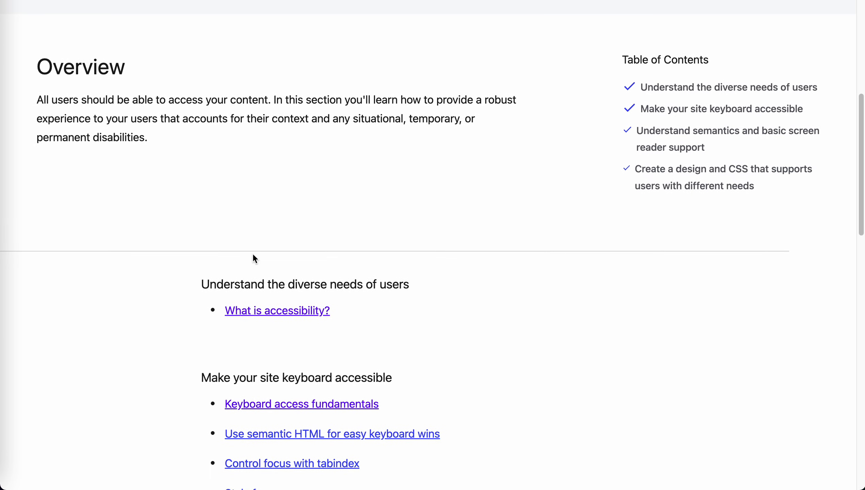
scroll(down, 3)
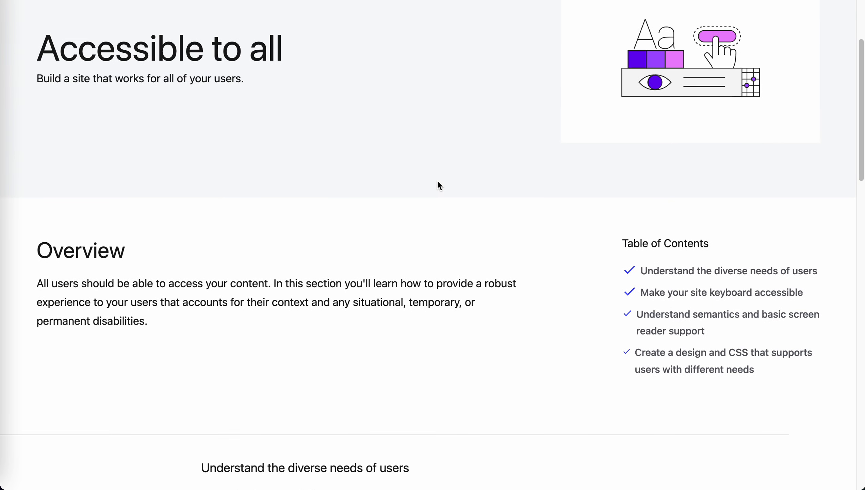
scroll(down, 3)
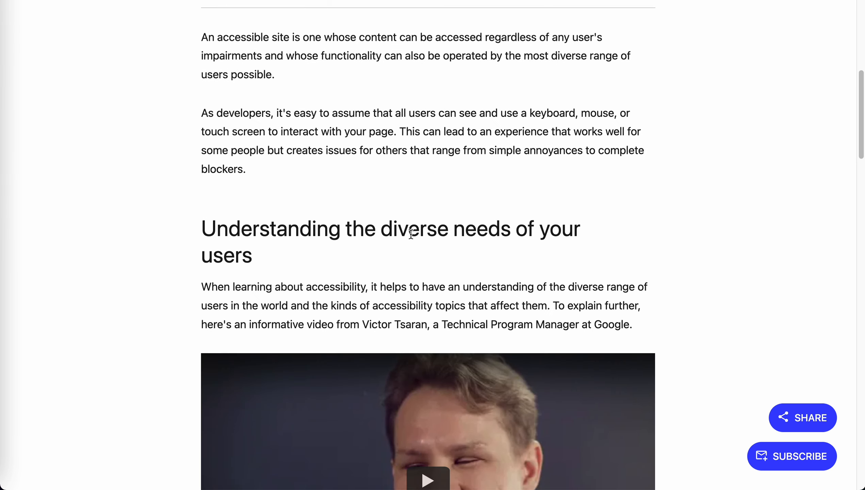
scroll(down, 3)
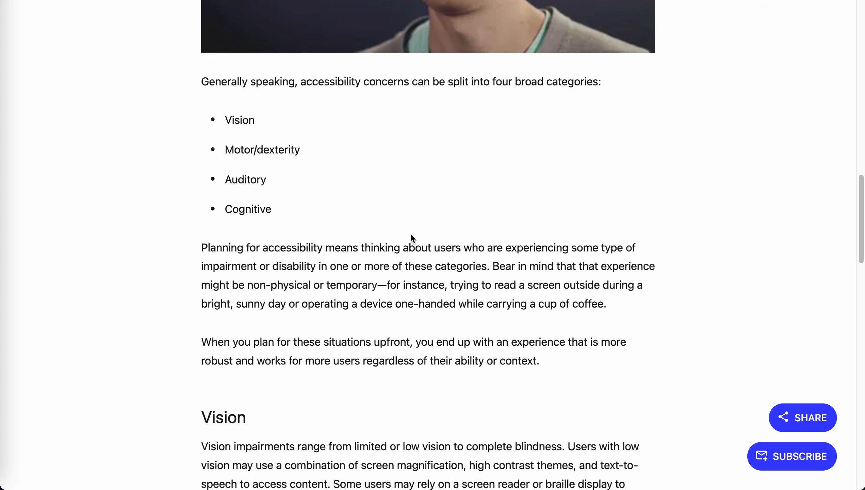
mouse_move(247, 144)
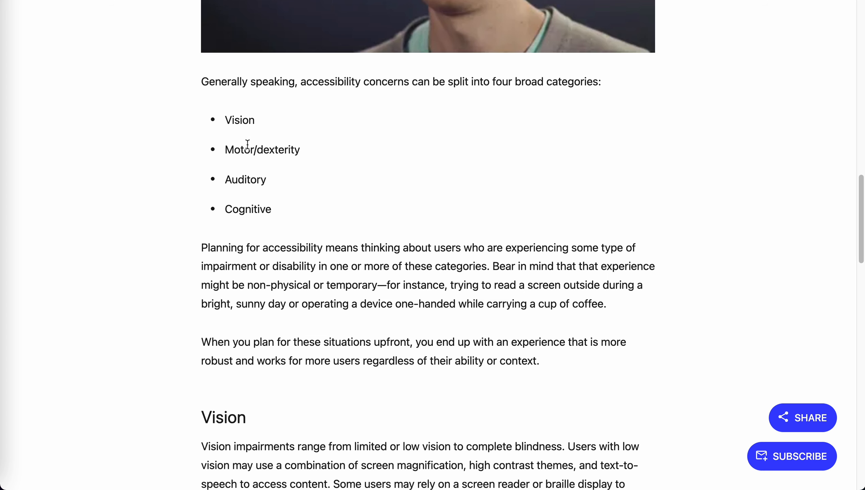
Scroll down to read the Vision, Motor/dexterity and Auditory sections in full.
scroll(down, 3)
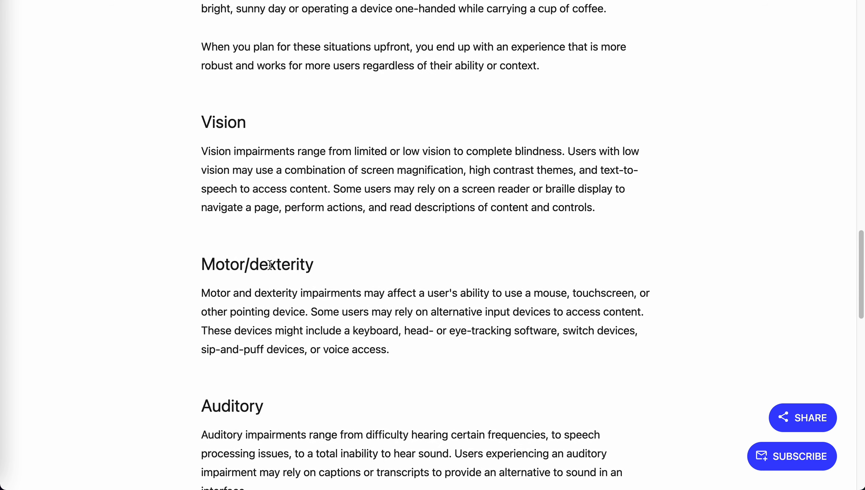
scroll(down, 3)
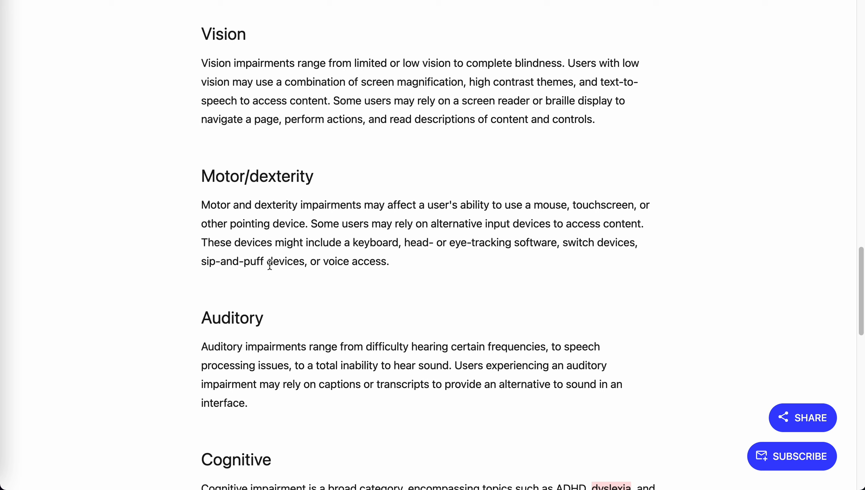
mouse_move(267, 107)
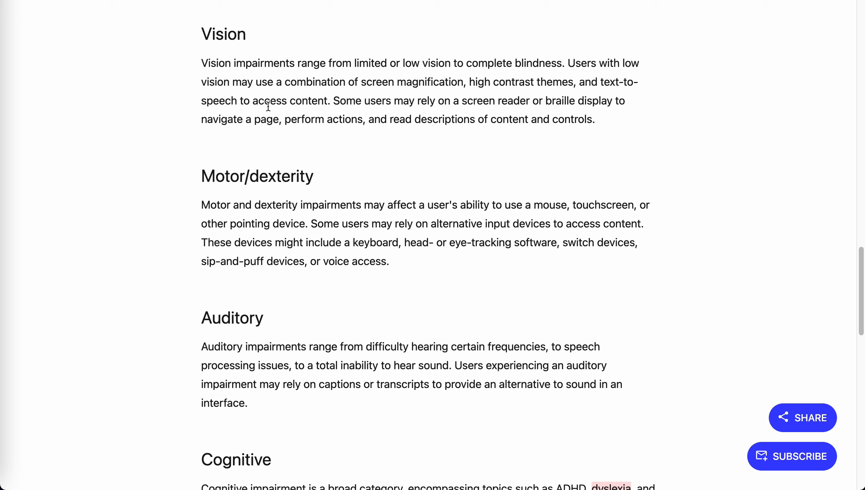
mouse_move(405, 21)
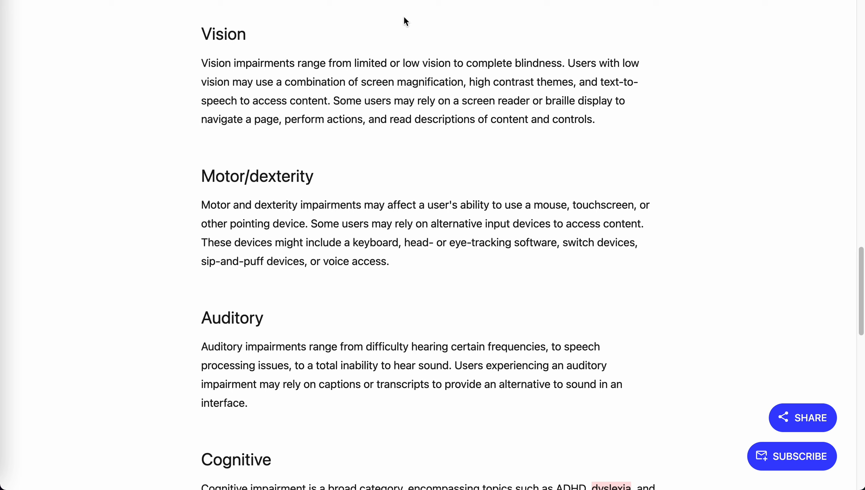
mouse_move(421, 68)
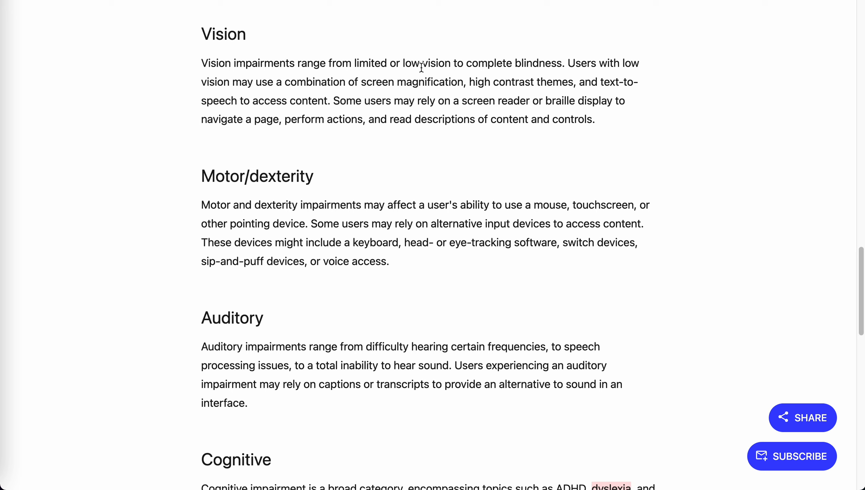
mouse_move(469, 66)
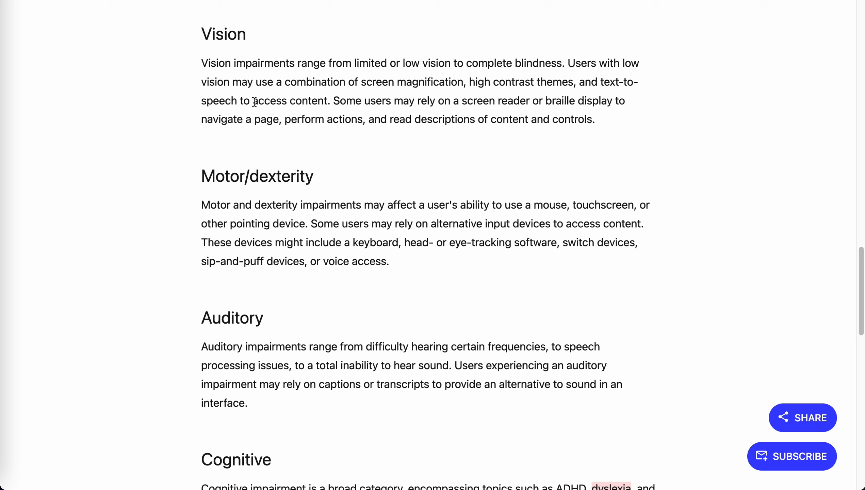
mouse_move(401, 112)
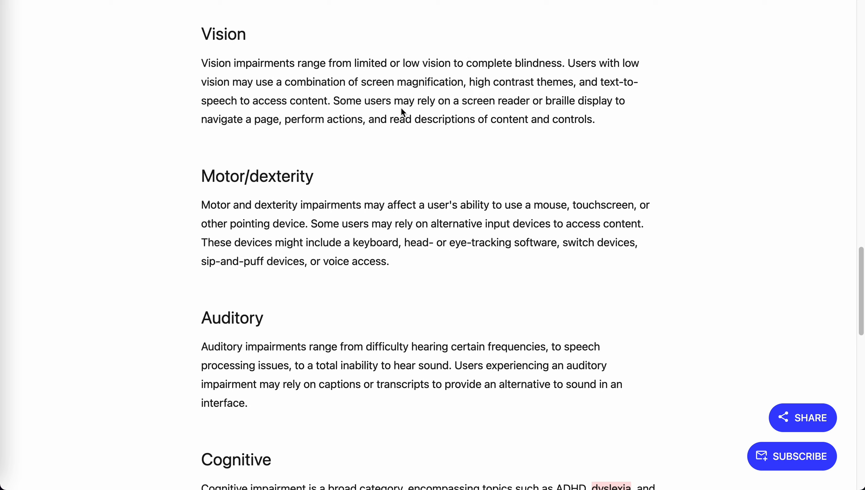
mouse_move(406, 92)
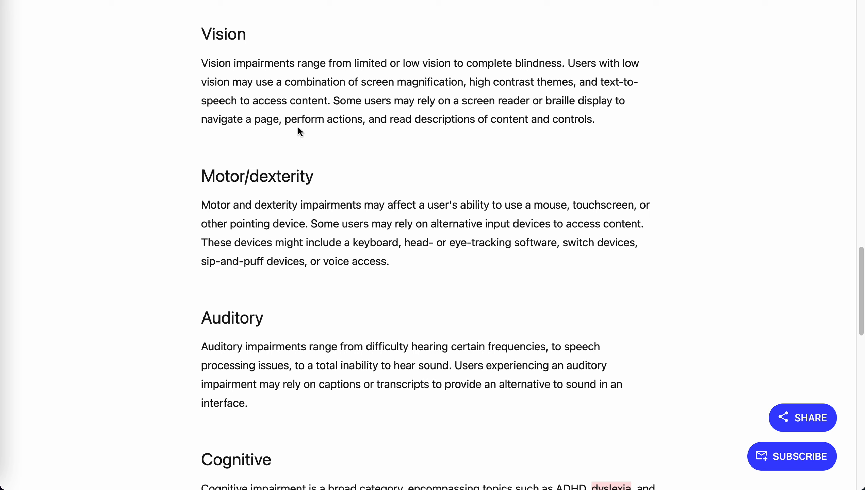
mouse_move(524, 147)
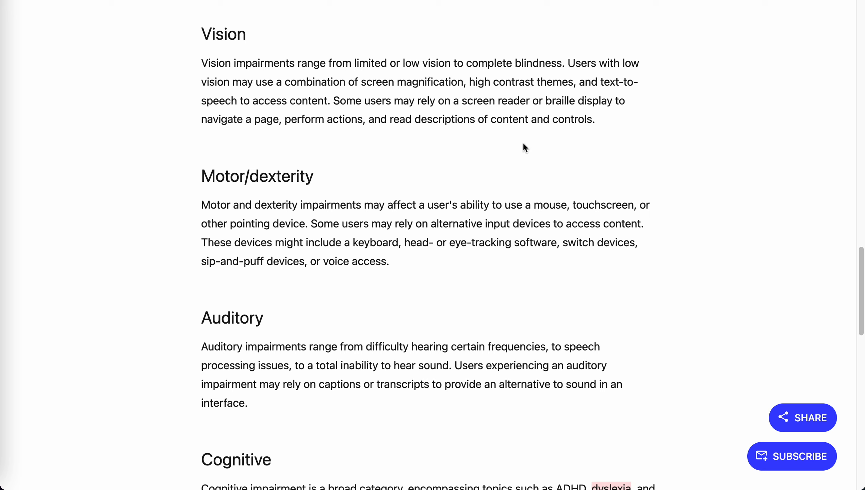
mouse_move(399, 141)
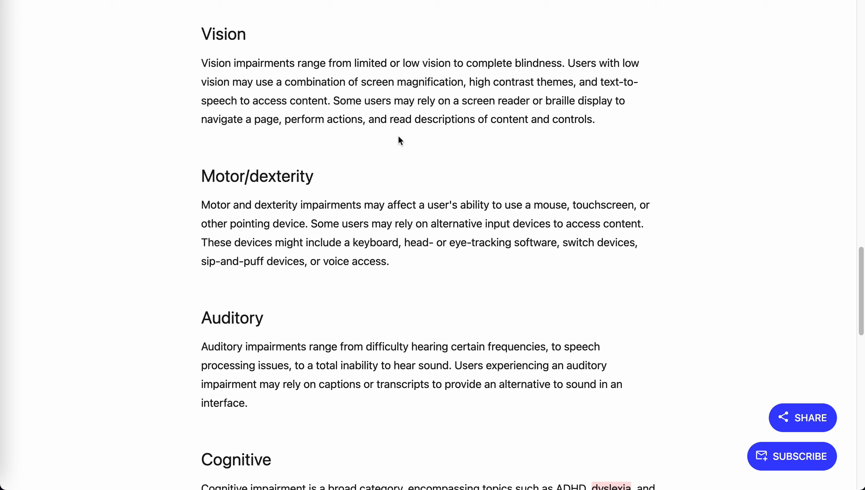
mouse_move(363, 128)
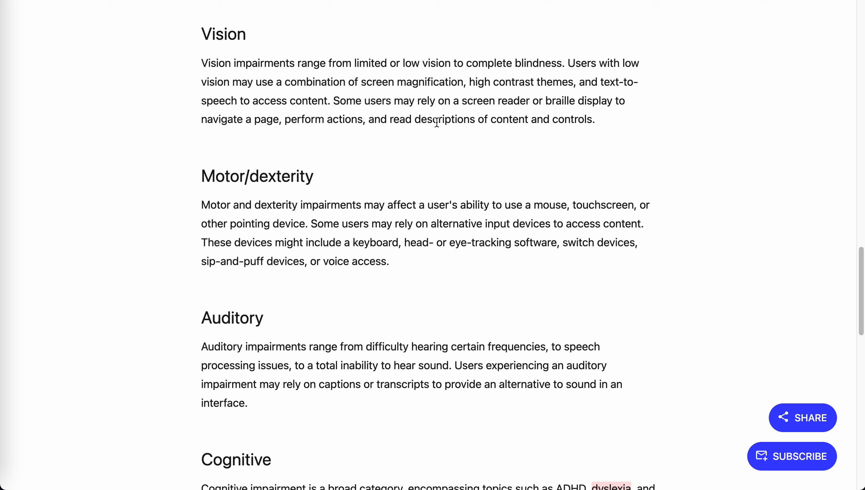
Read through Auditory into Cognitive, briefly highlighting the keyboard-devices phrase.
scroll(down, 3)
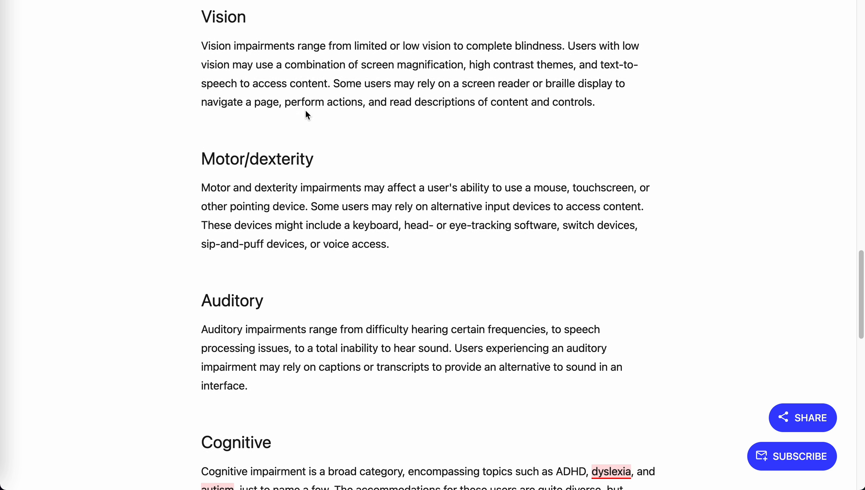
scroll(down, 3)
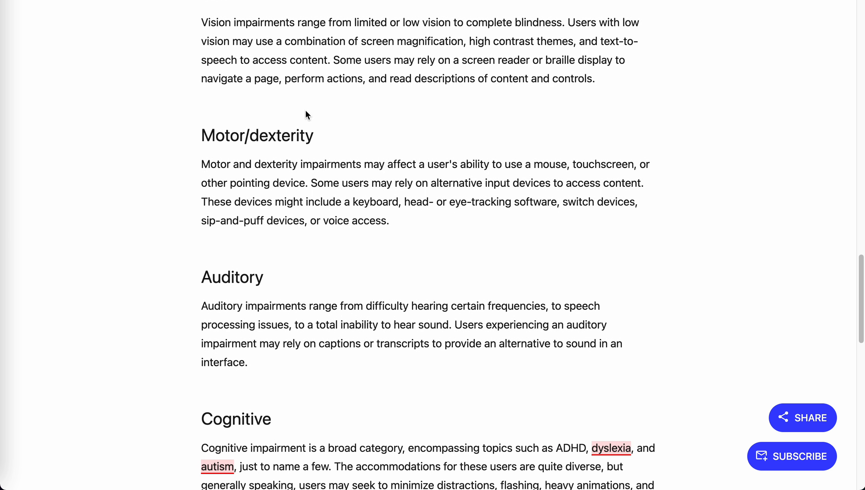
mouse_move(266, 149)
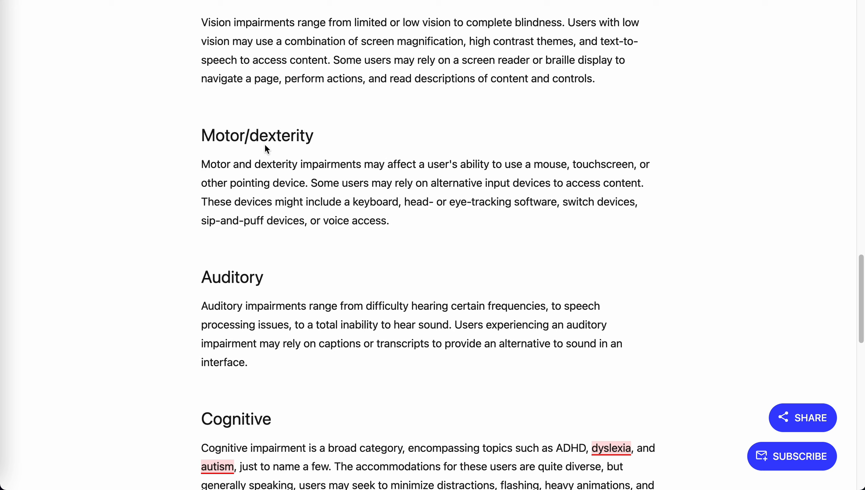
mouse_move(224, 157)
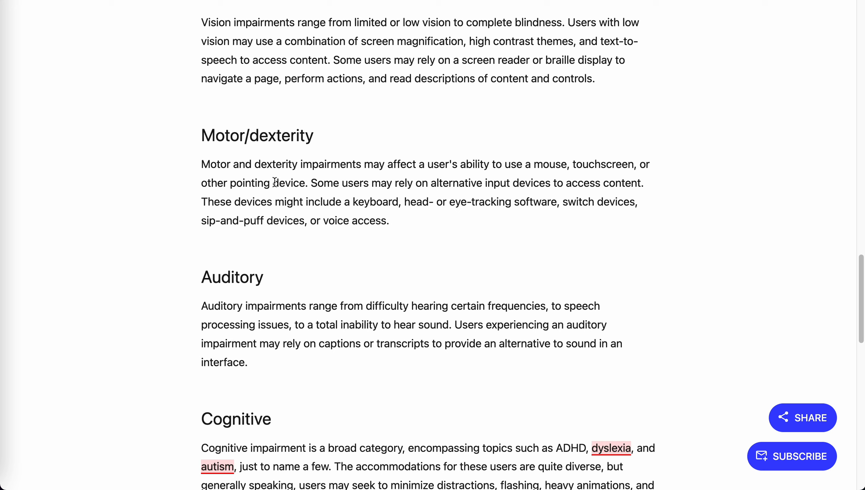
mouse_move(507, 181)
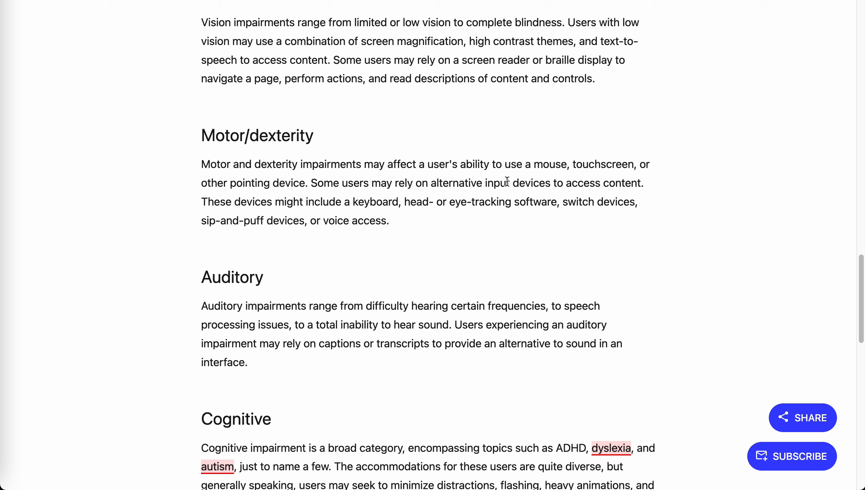
mouse_move(392, 201)
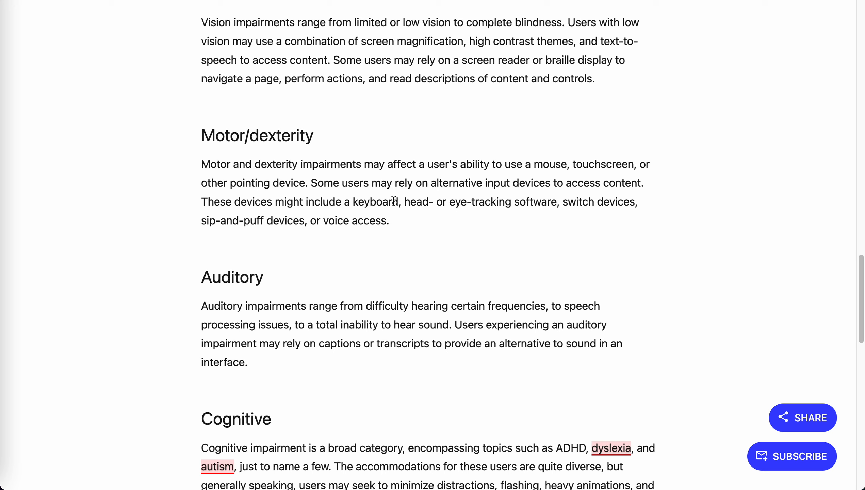
drag(351, 202, 422, 201)
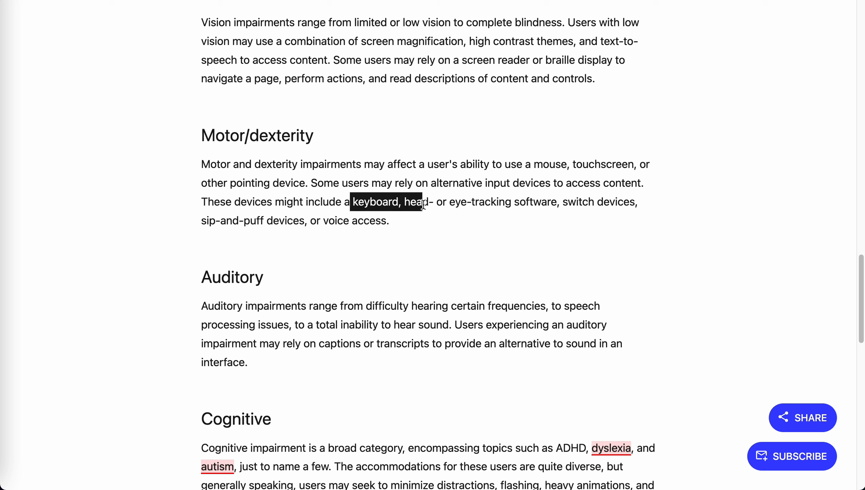
click(444, 209)
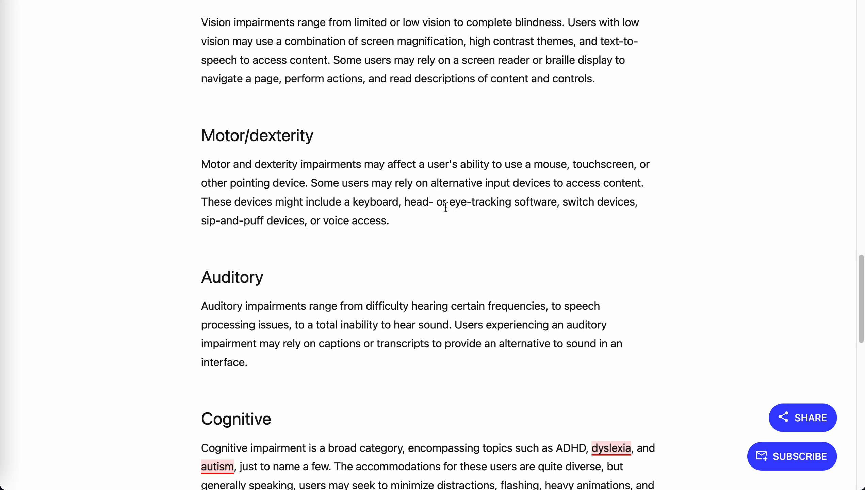
mouse_move(492, 217)
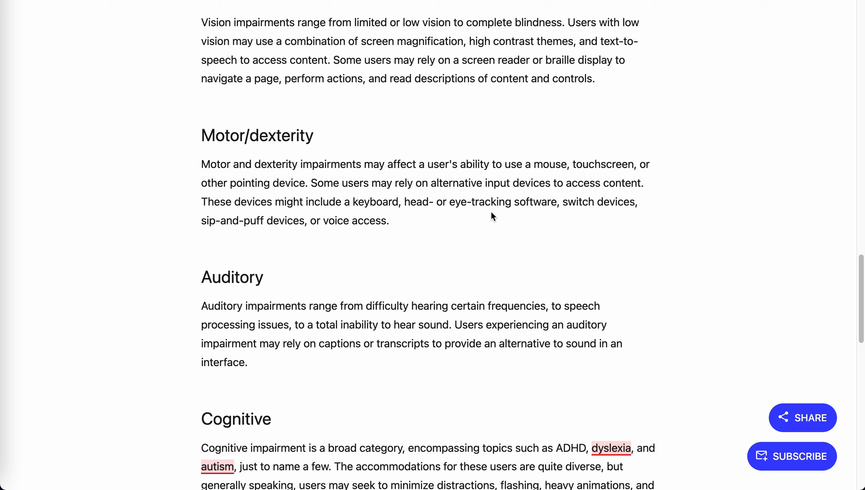
mouse_move(255, 236)
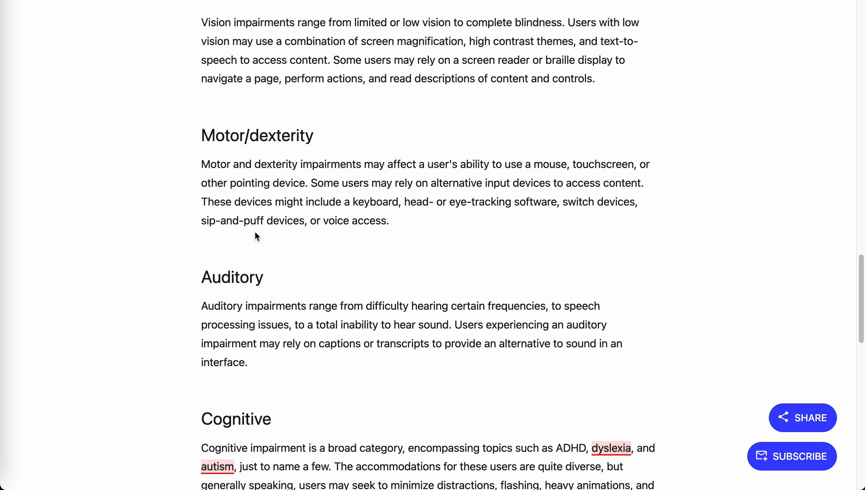
mouse_move(224, 232)
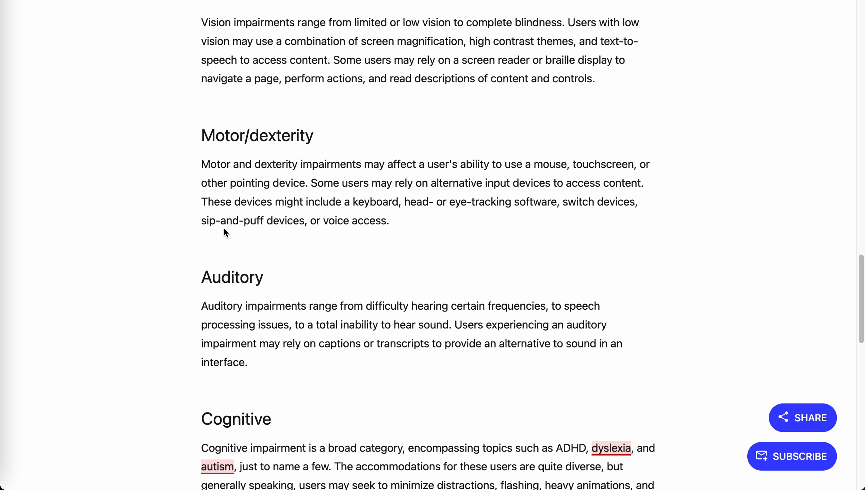
mouse_move(270, 236)
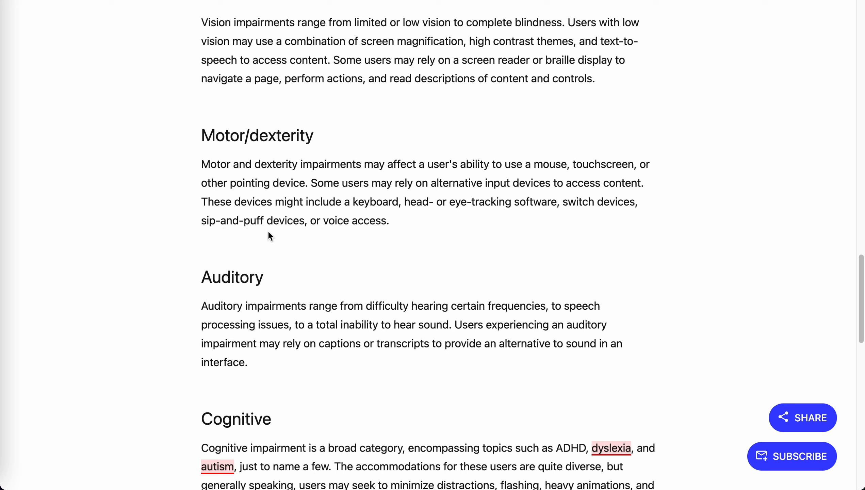
mouse_move(338, 234)
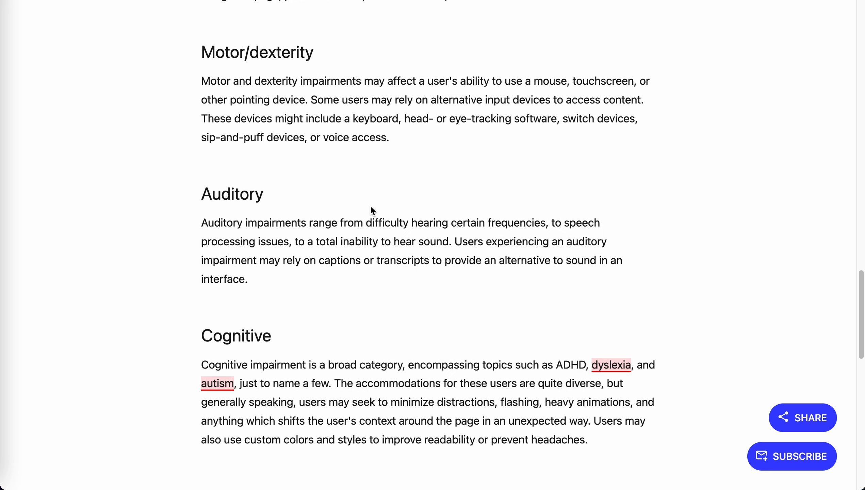
scroll(down, 3)
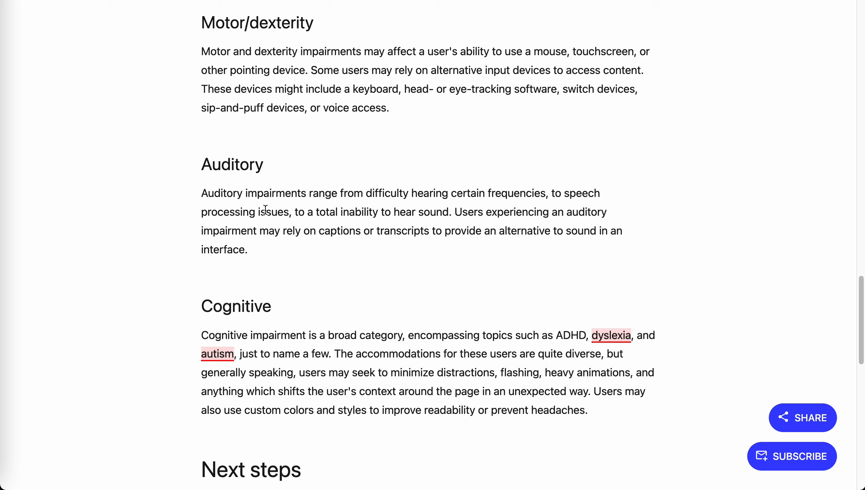
mouse_move(240, 207)
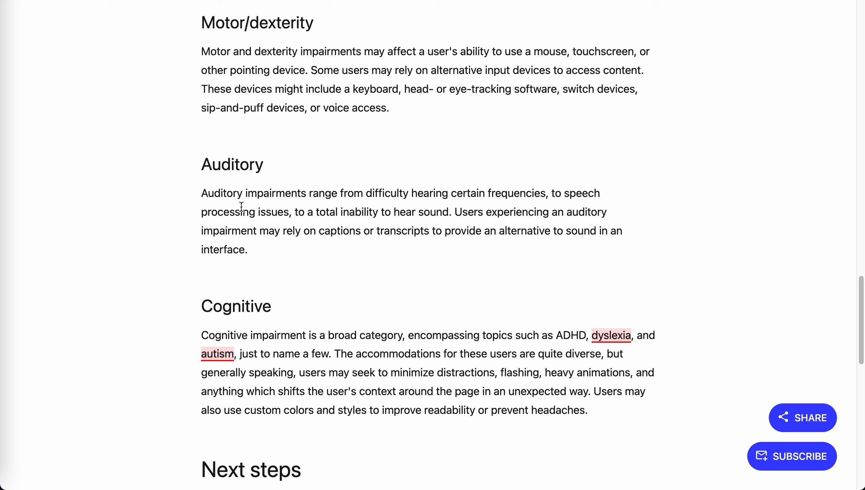
mouse_move(404, 271)
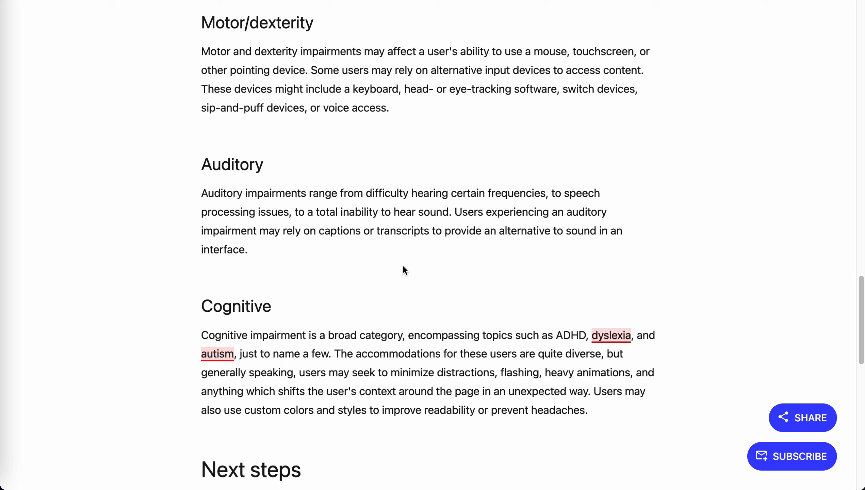
Scroll slightly to show the Next steps paragraph recommending starting with keyboard access.
scroll(down, 3)
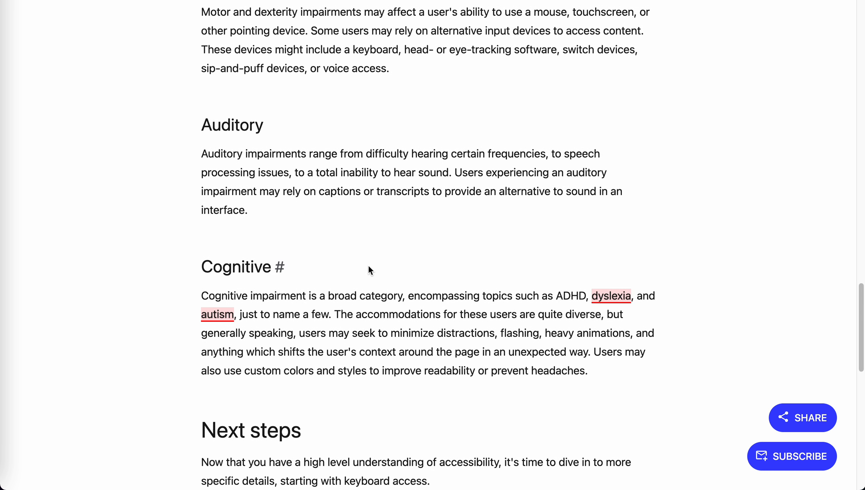
mouse_move(268, 307)
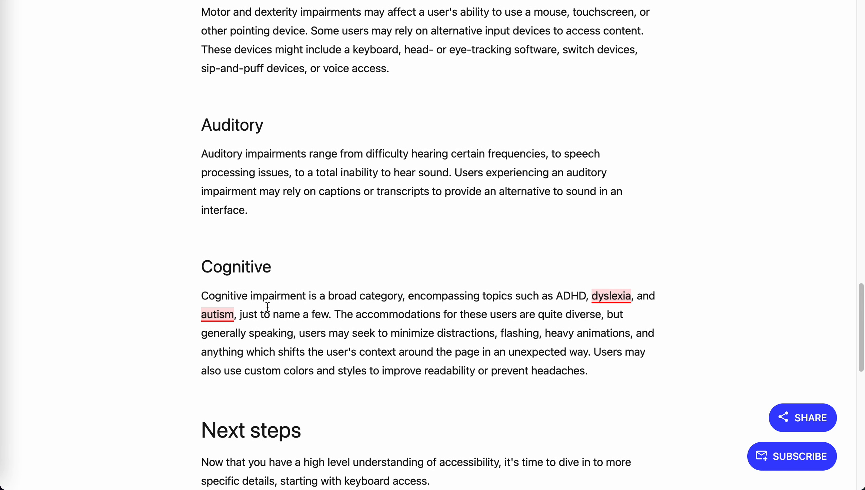
mouse_move(316, 312)
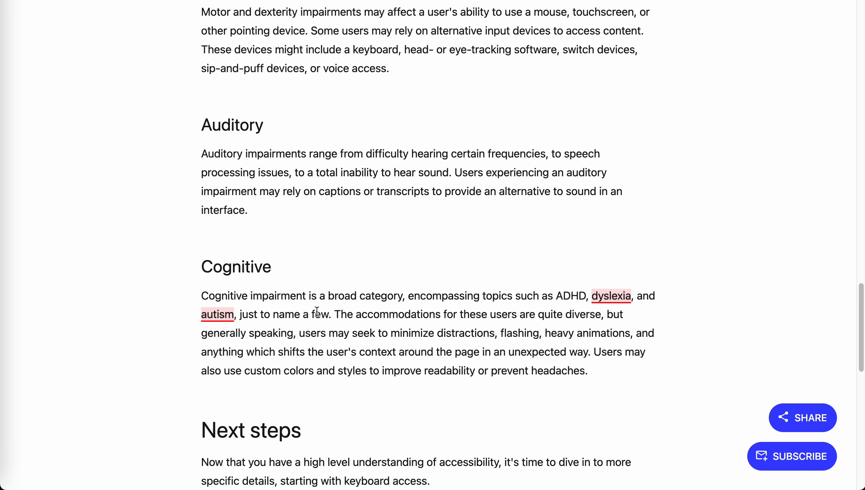
scroll(down, 3)
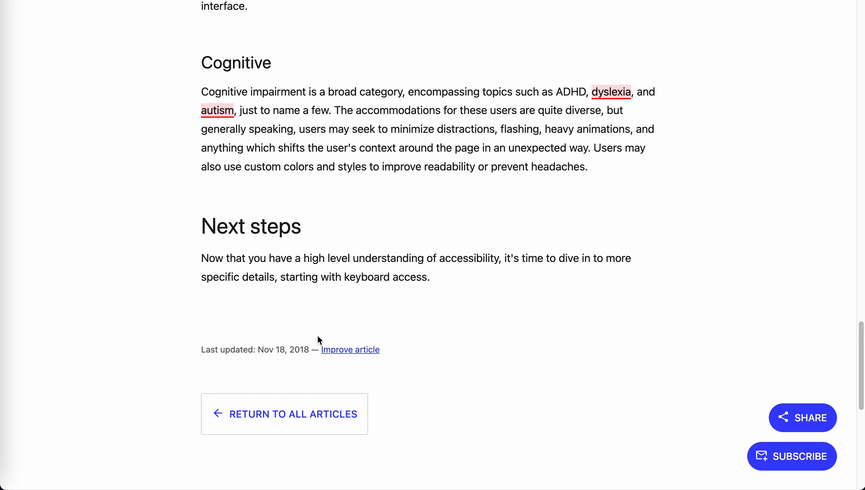
Scroll to the Nov 18, 2018 last-updated line and the page footer.
scroll(down, 3)
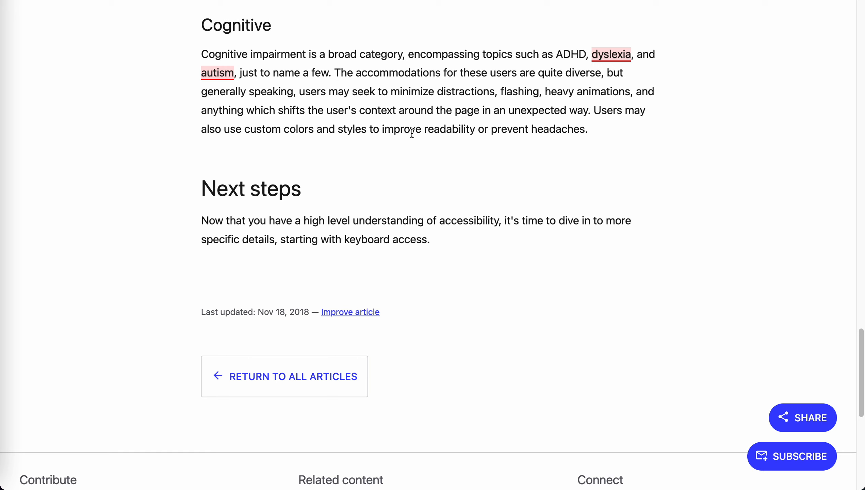
mouse_move(481, 122)
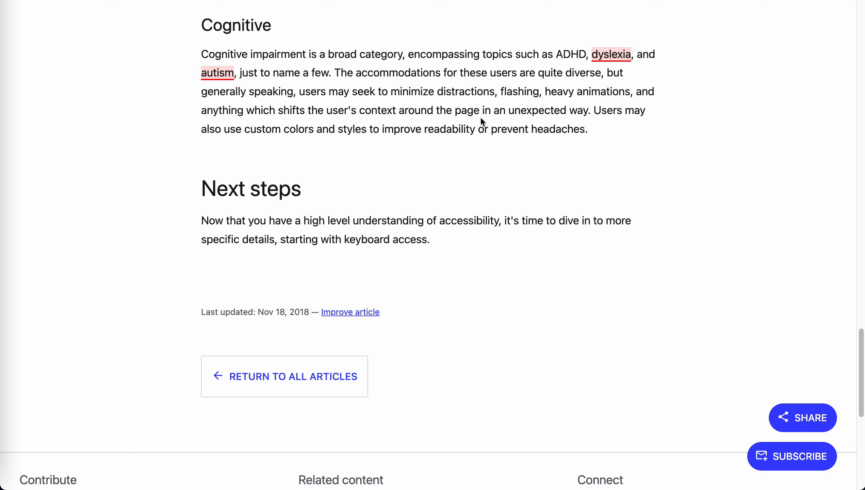
mouse_move(416, 105)
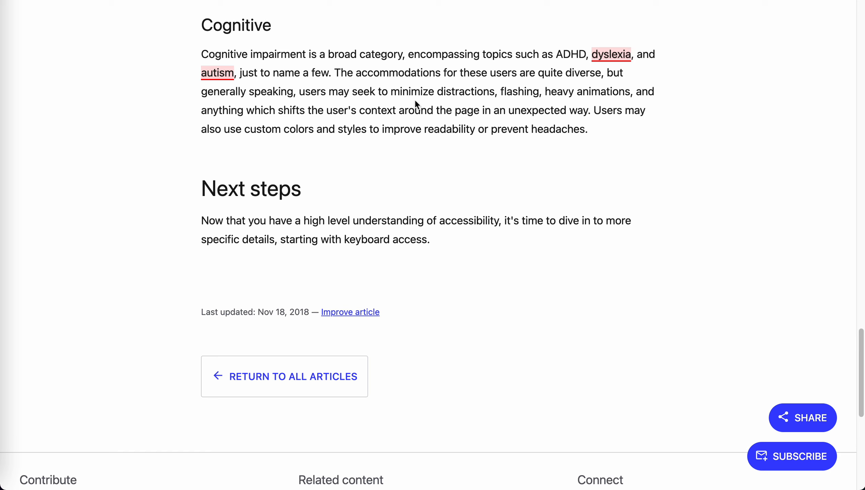
mouse_move(347, 103)
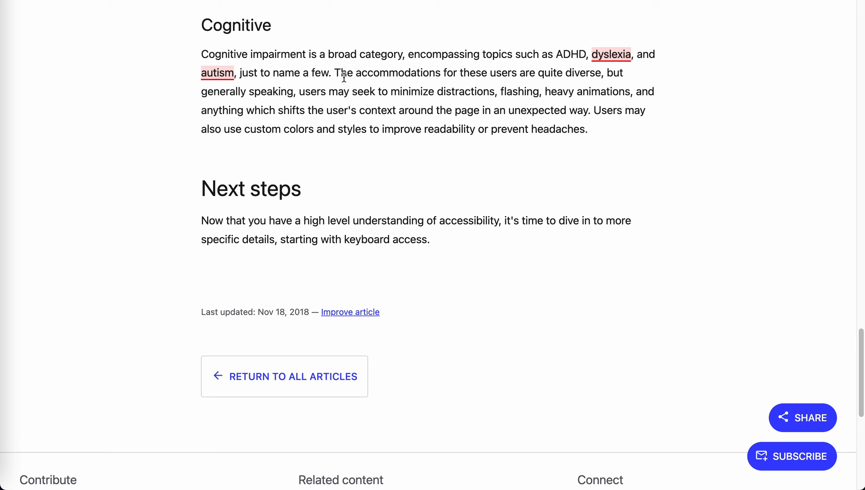
mouse_move(517, 132)
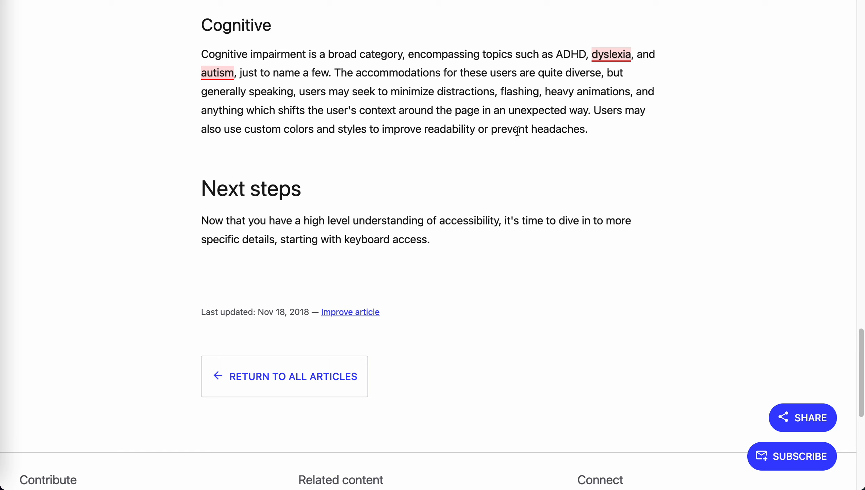
mouse_move(406, 90)
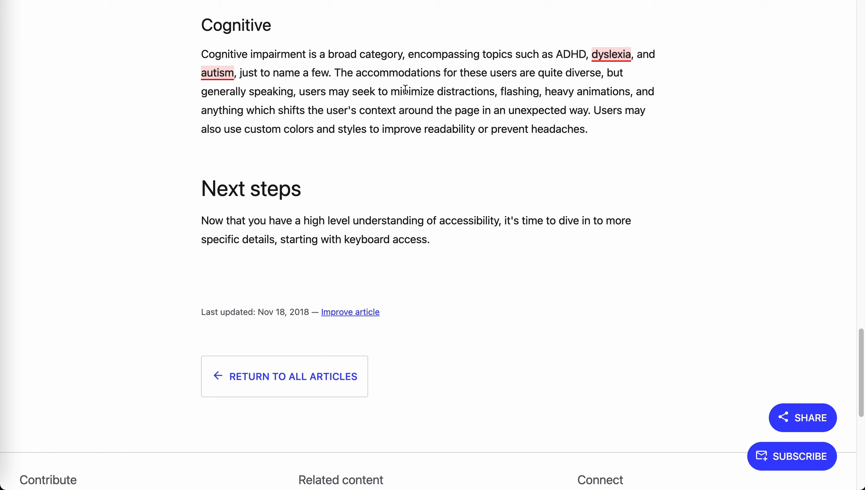
mouse_move(406, 90)
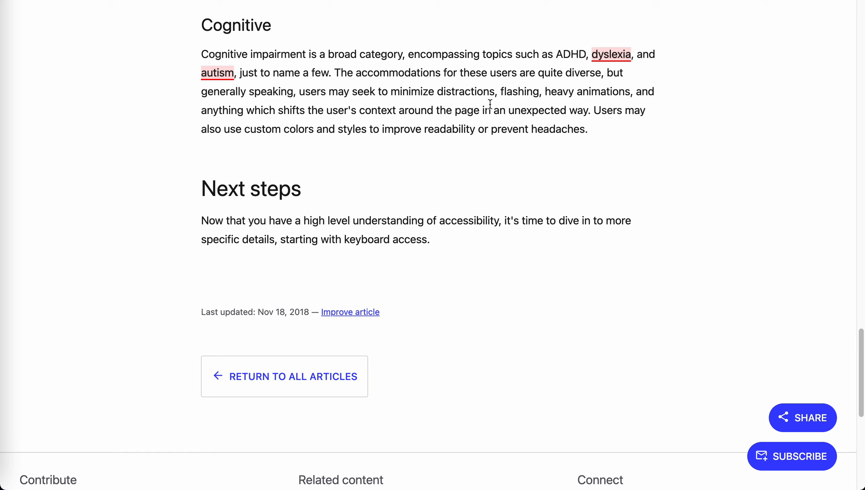
mouse_move(593, 110)
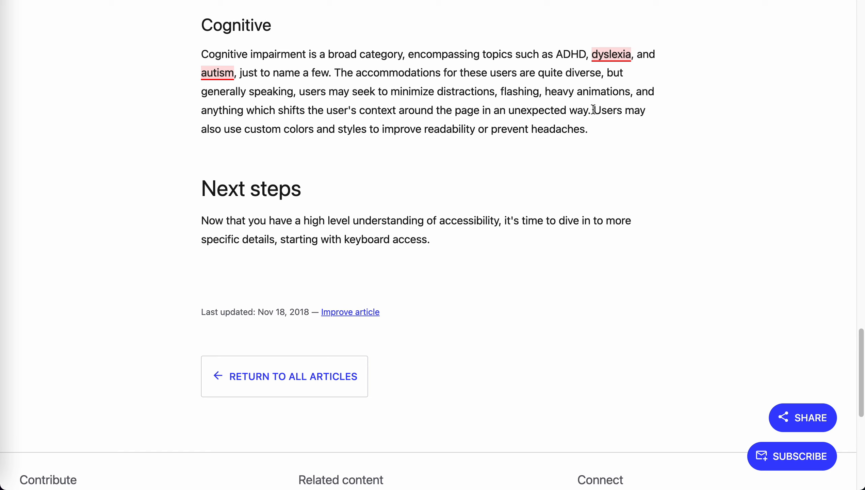
mouse_move(588, 110)
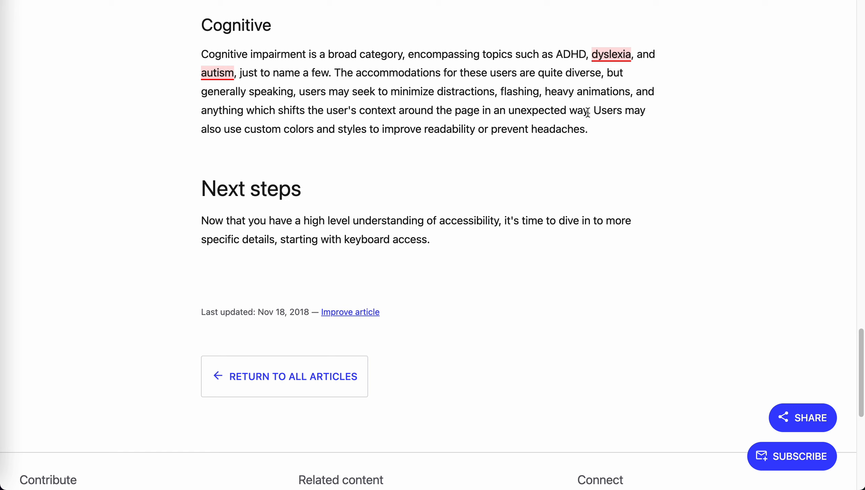
Scroll back up to the Vision heading to re-read the impairment categories.
scroll(down, 3)
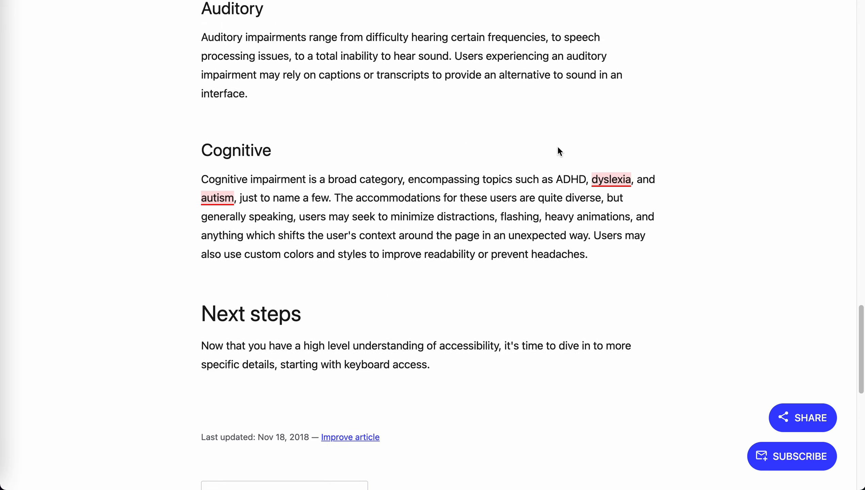
scroll(up, 3)
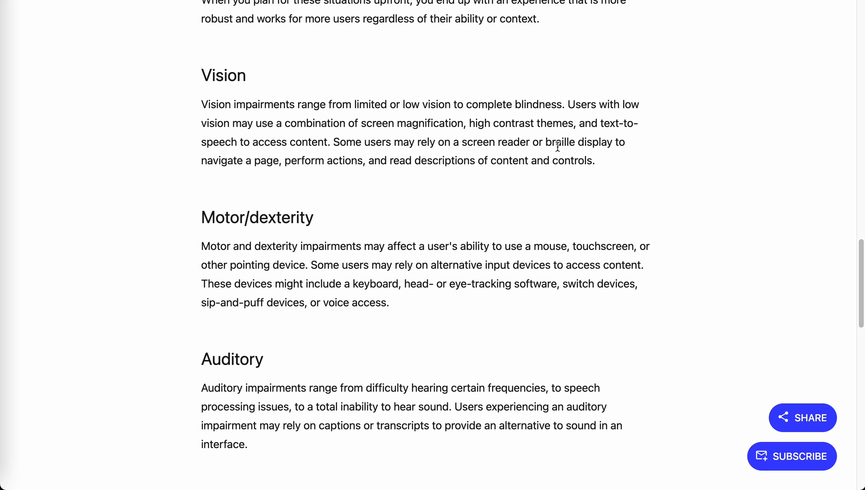
Scroll from Vision through Motor/dexterity, Auditory and Cognitive to the Next steps heading.
scroll(down, 3)
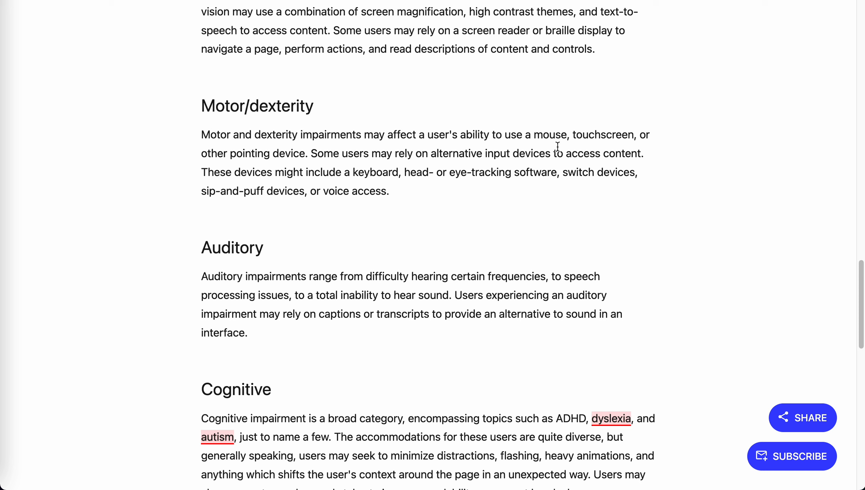
scroll(up, 3)
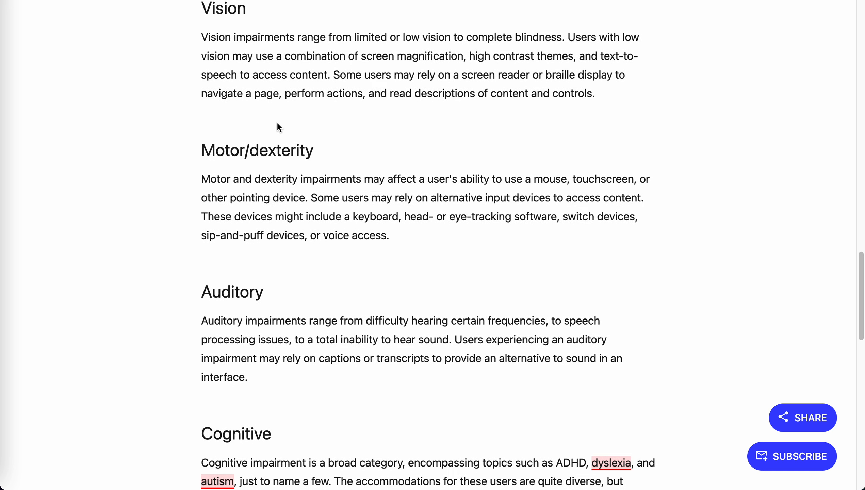
scroll(down, 3)
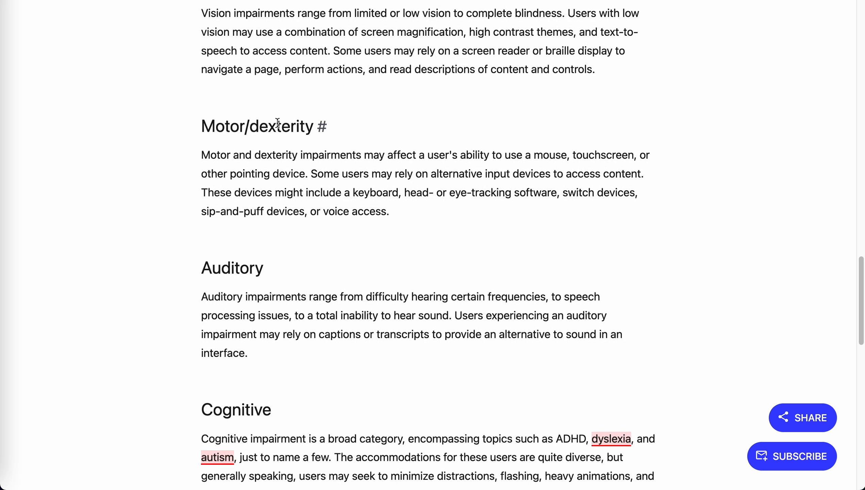
scroll(down, 3)
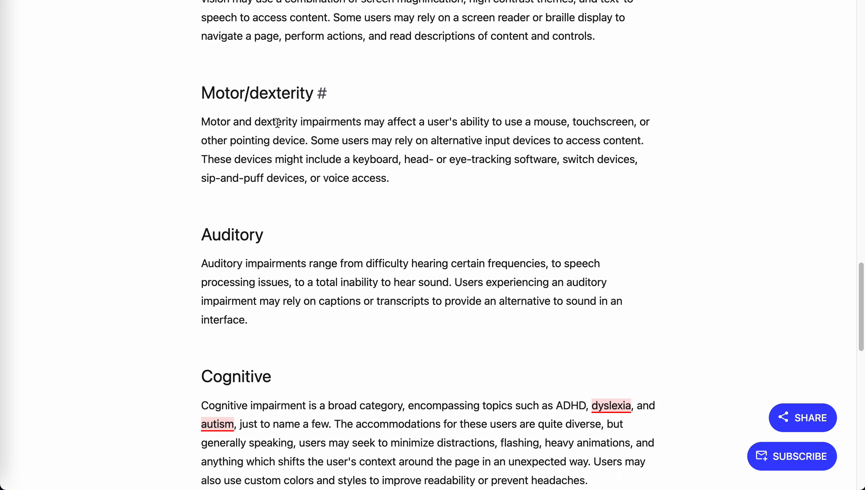
scroll(down, 3)
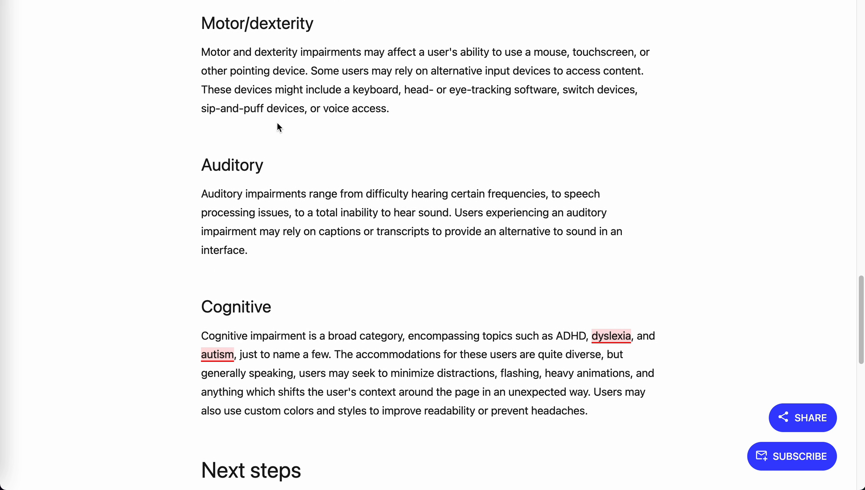